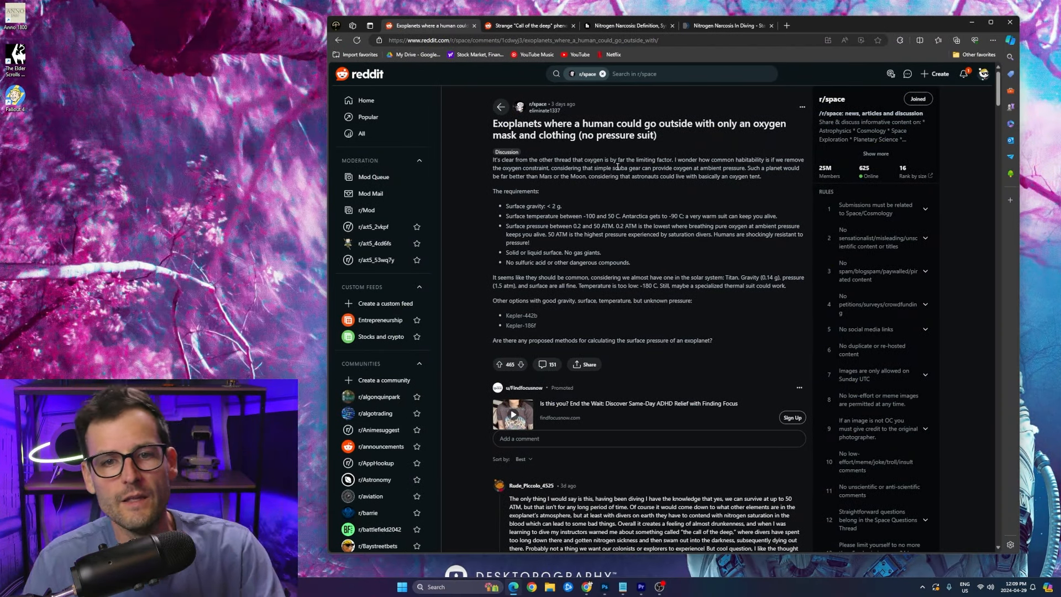
mouse_move(592, 187)
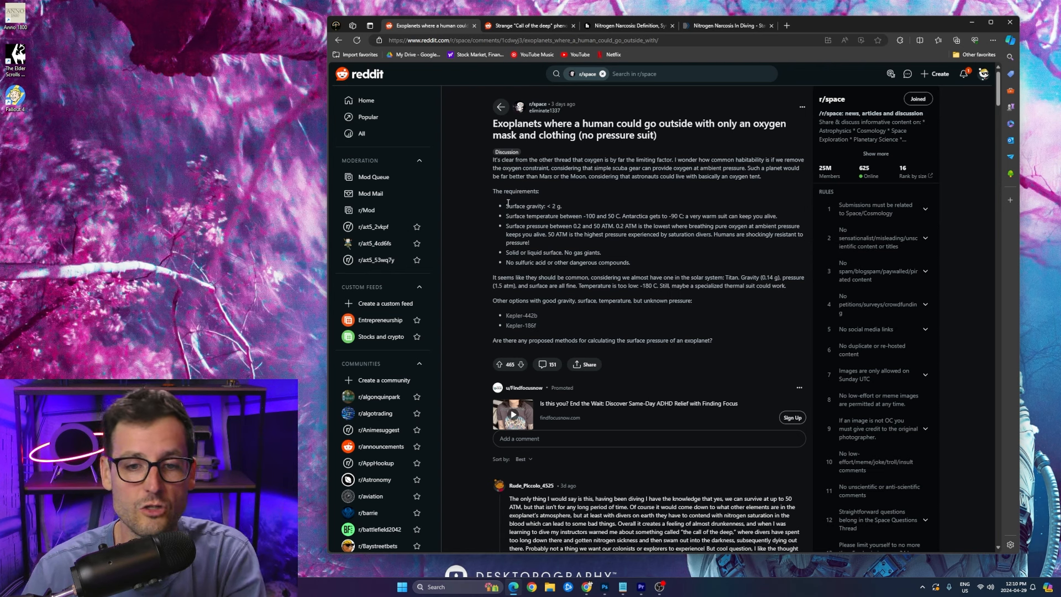
Browse the open pages and tabs, landing on the r/scubadiving 'Call of the deep' post
drag(506, 206, 636, 262)
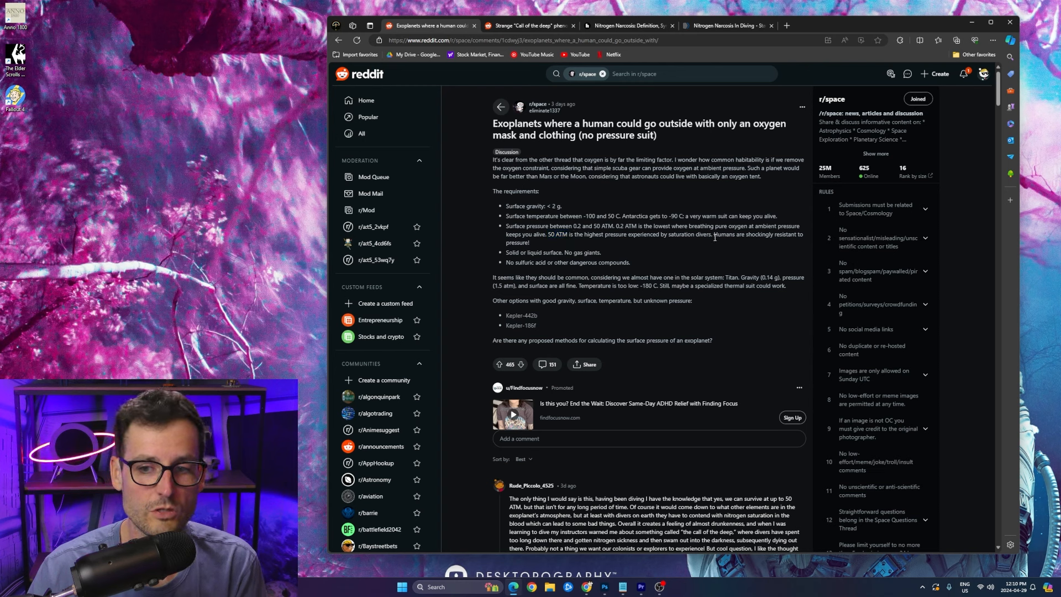
scroll(down, 3)
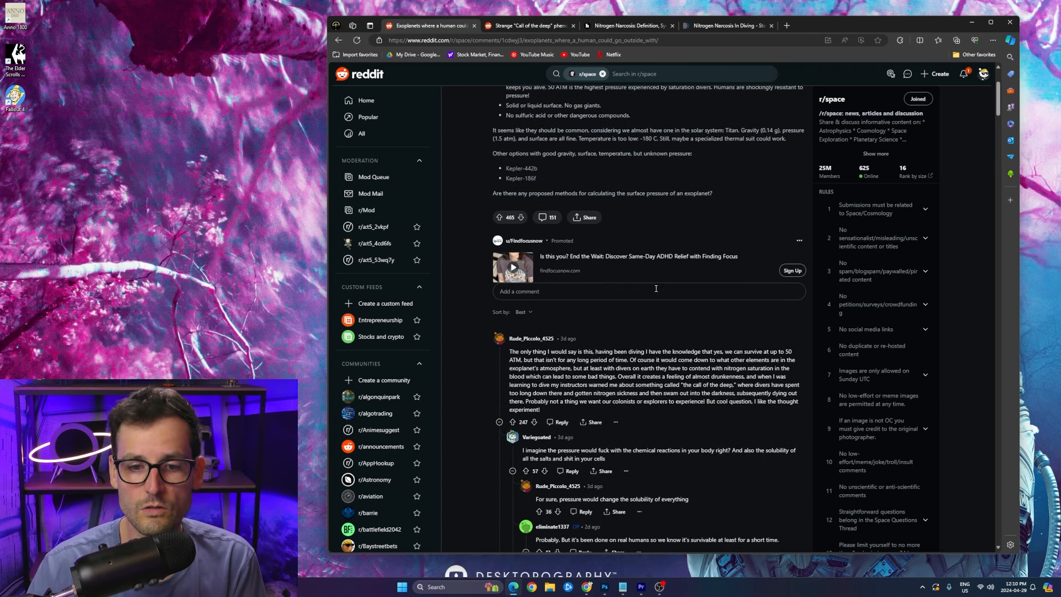
scroll(down, 3)
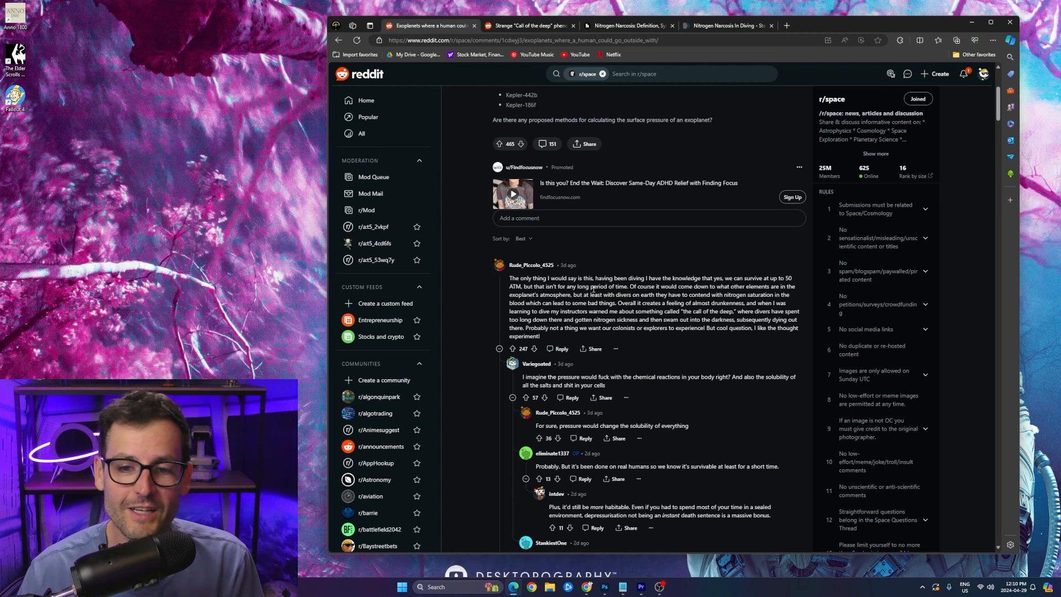
scroll(down, 3)
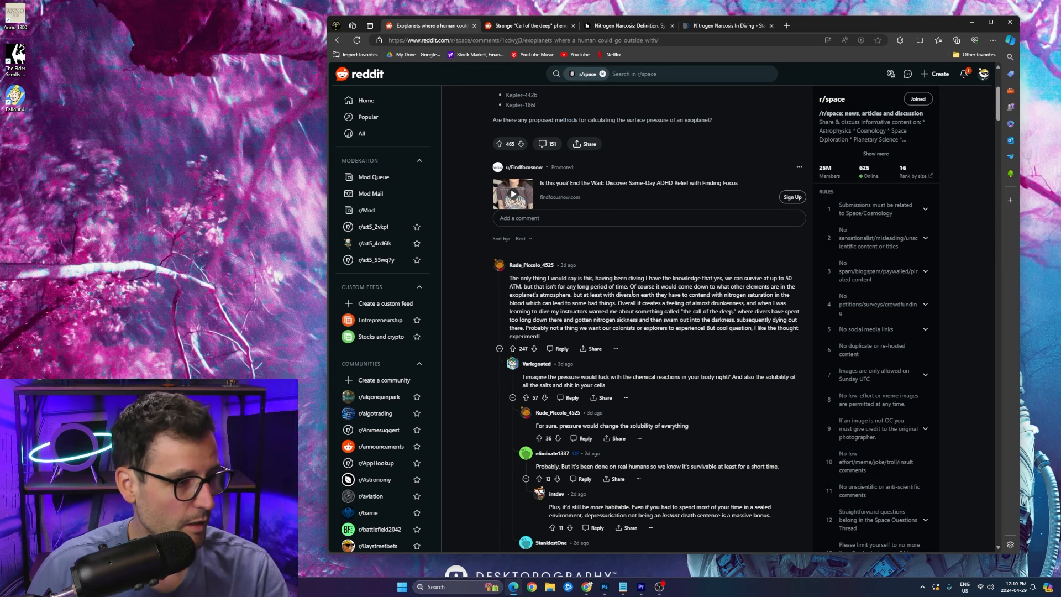
click(626, 26)
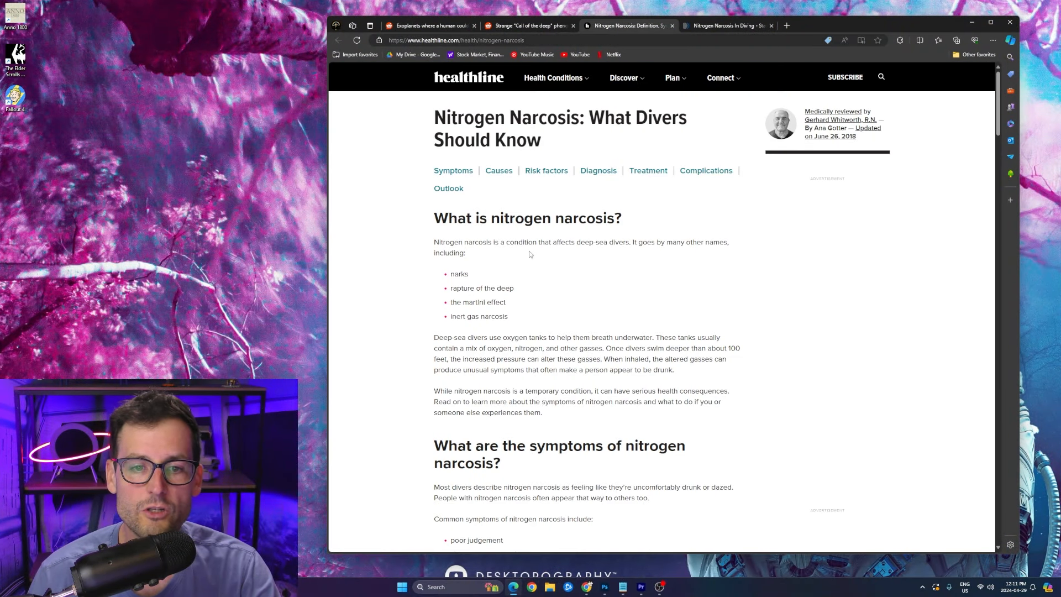
mouse_move(449, 250)
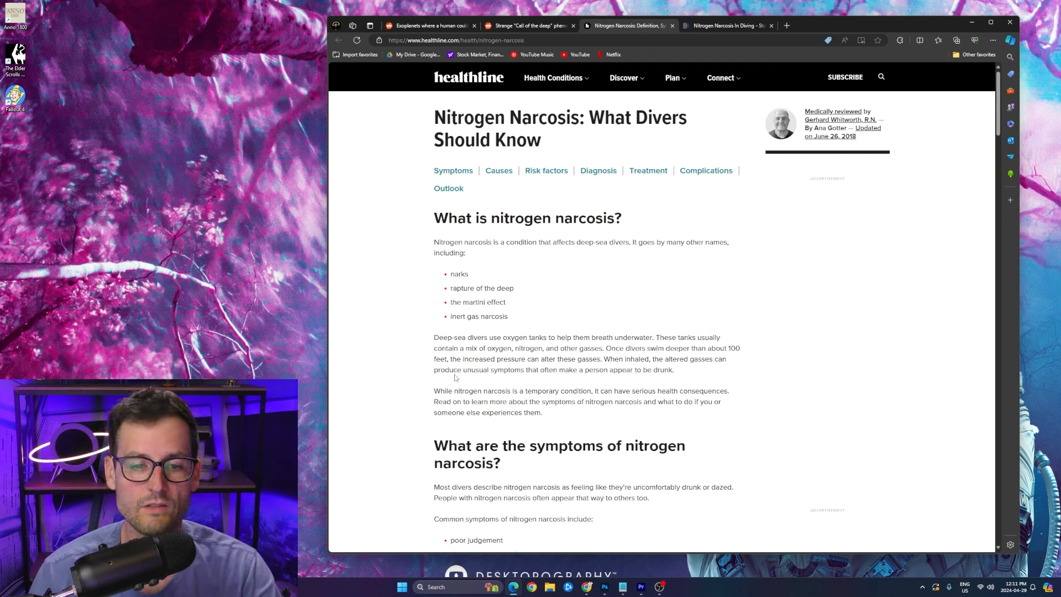
mouse_move(601, 374)
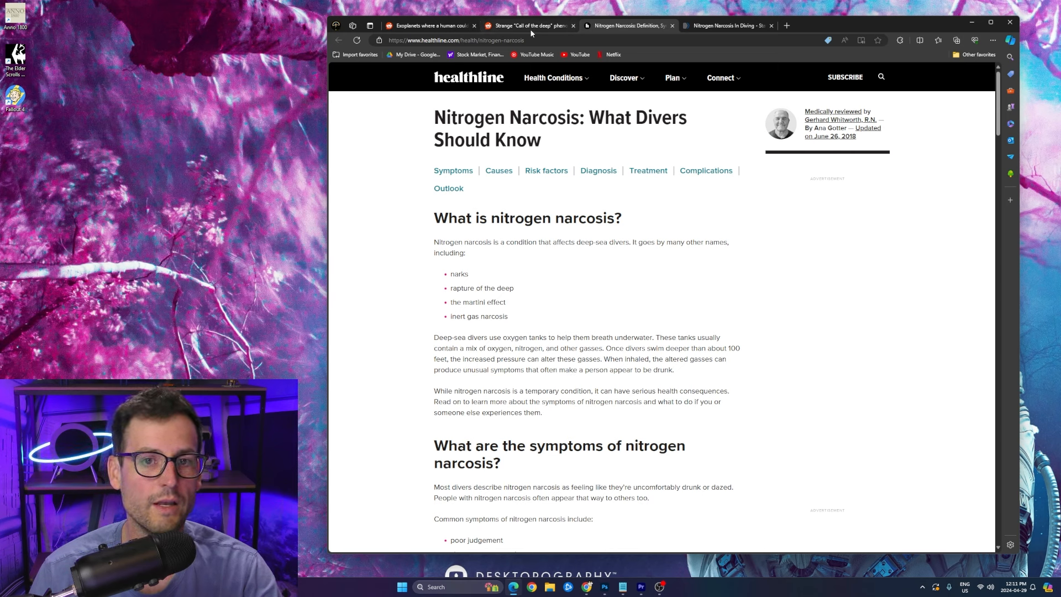
mouse_move(530, 25)
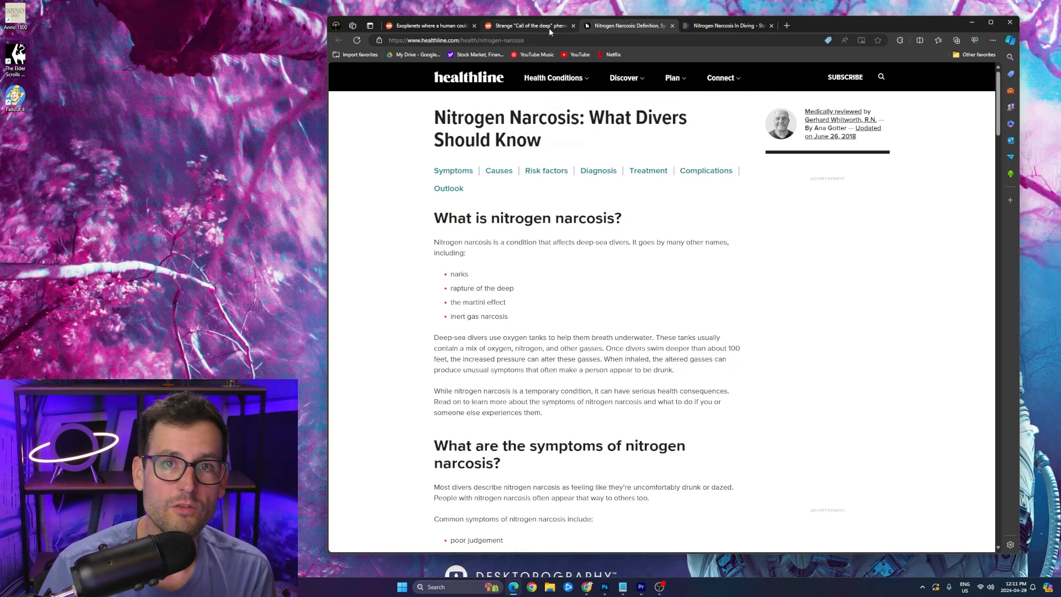
click(531, 26)
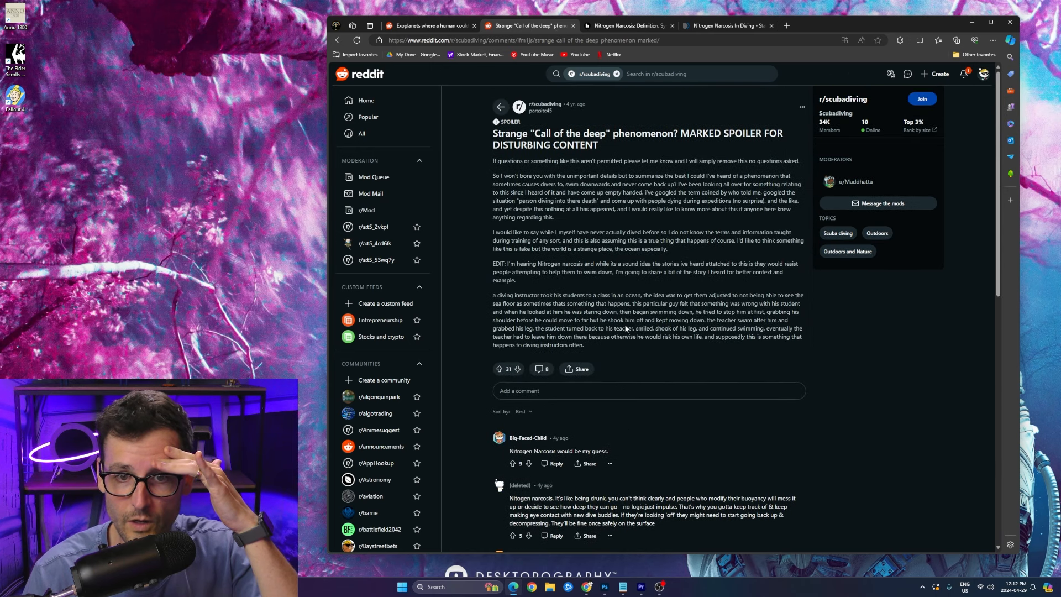
mouse_move(527, 280)
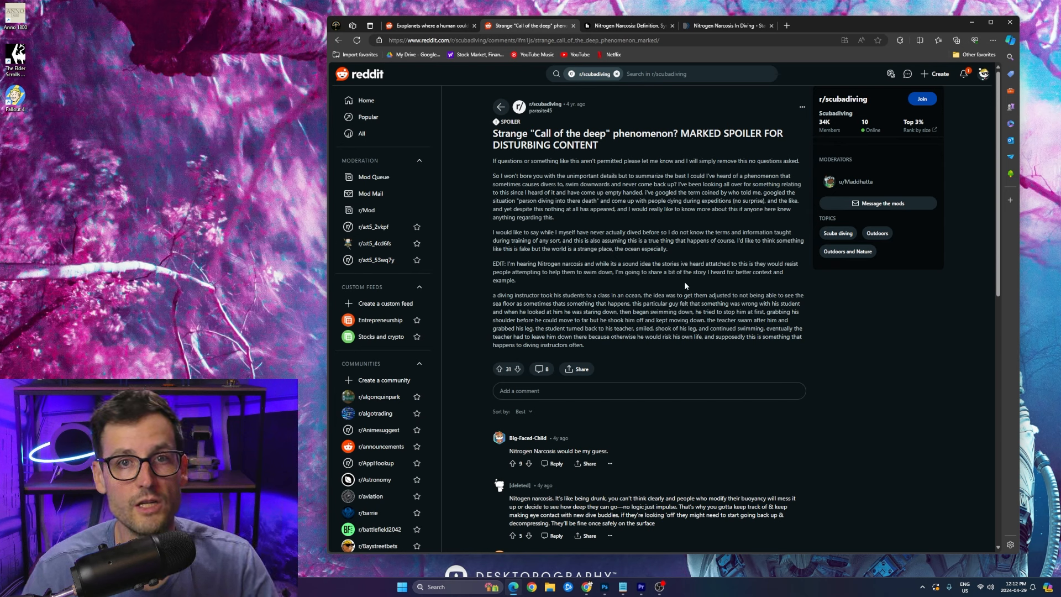
mouse_move(799, 13)
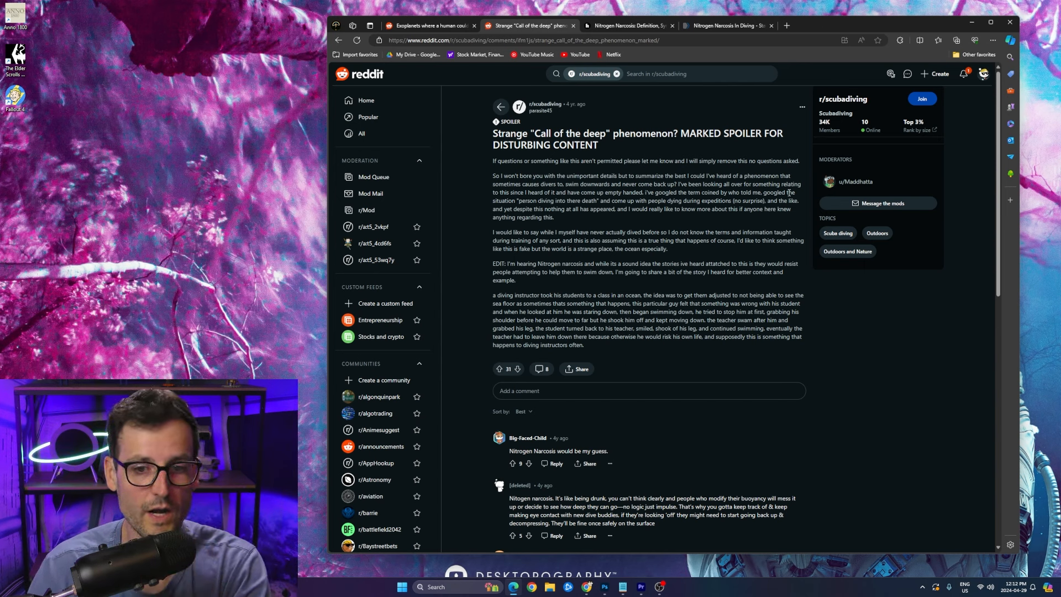
mouse_move(785, 26)
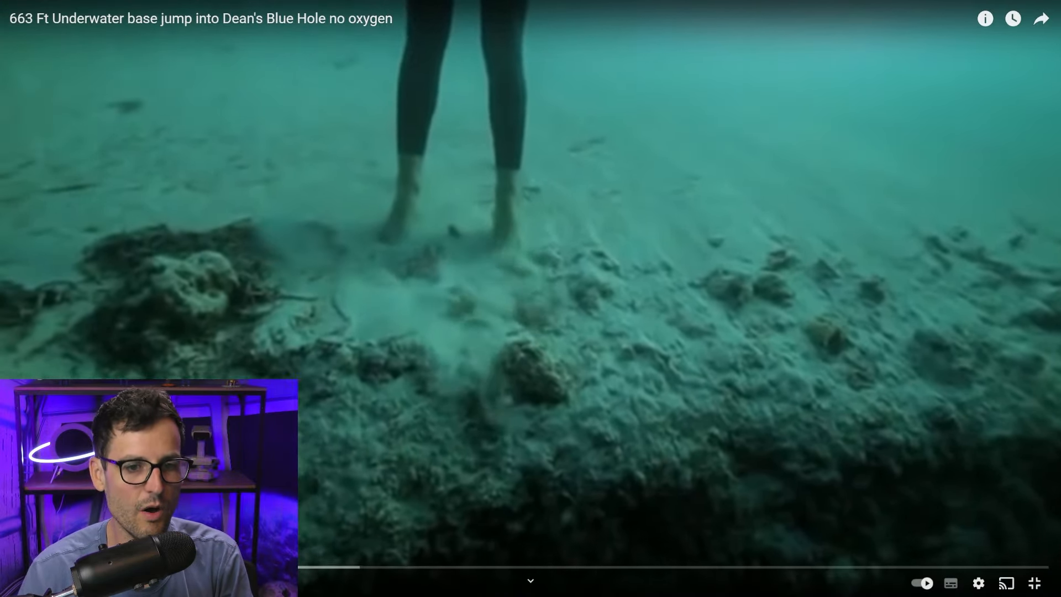
mouse_move(717, 432)
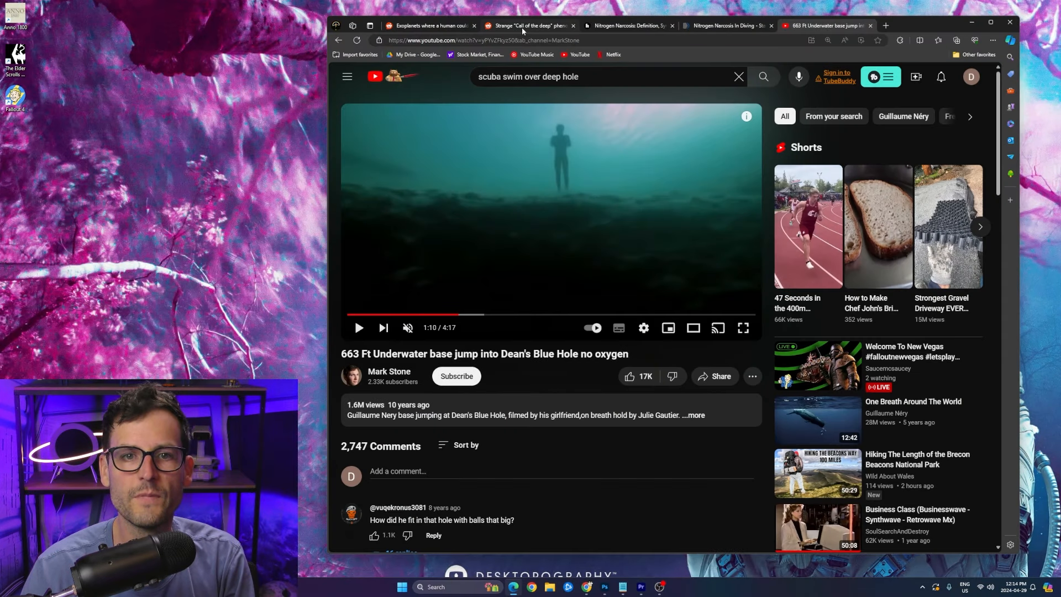
Switch back to the r/scubadiving 'Call of the deep' tab
click(530, 26)
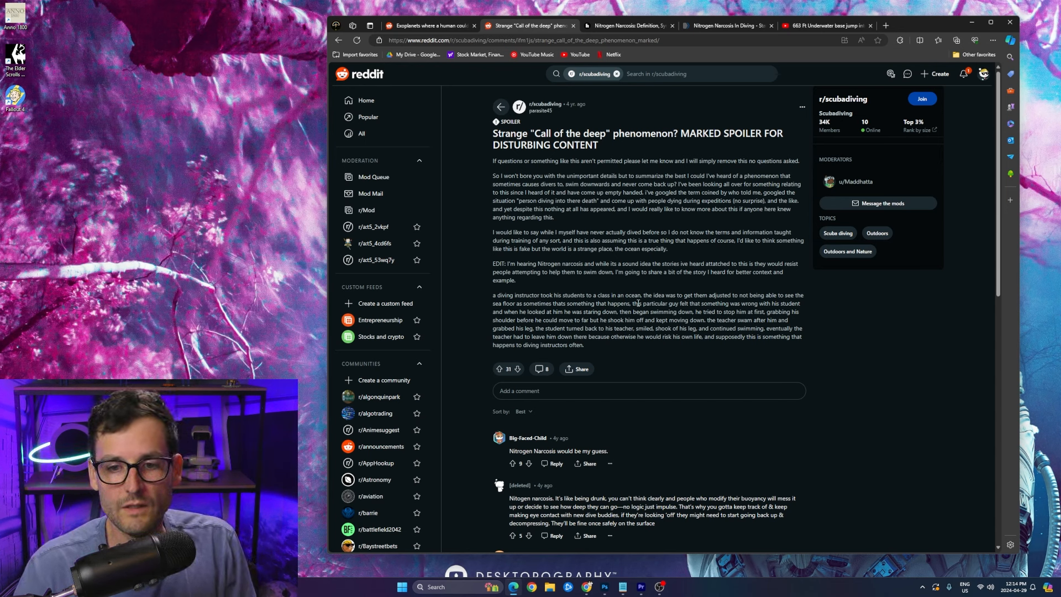
mouse_move(679, 285)
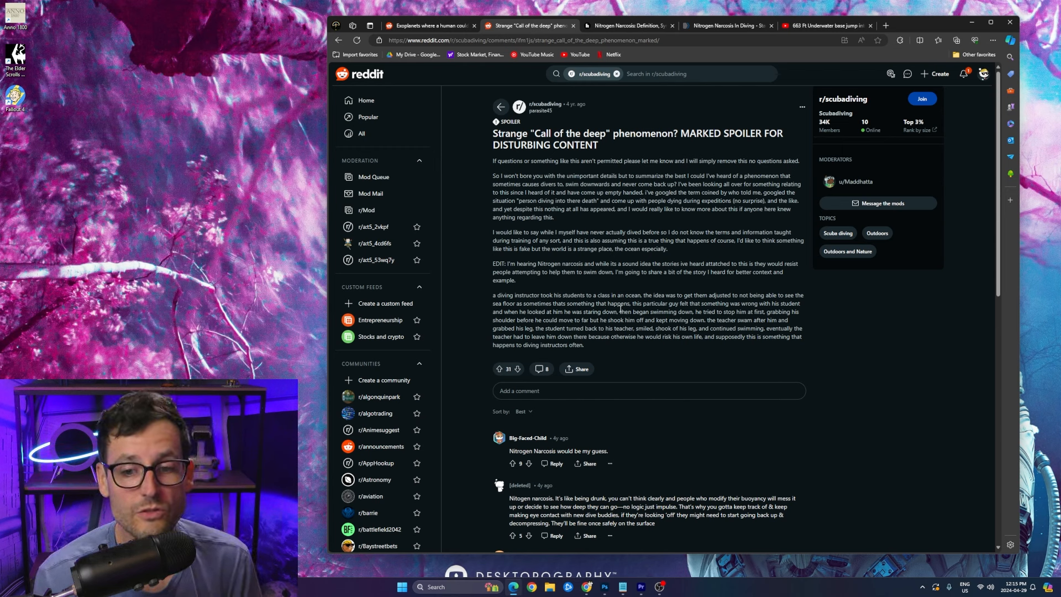
mouse_move(655, 336)
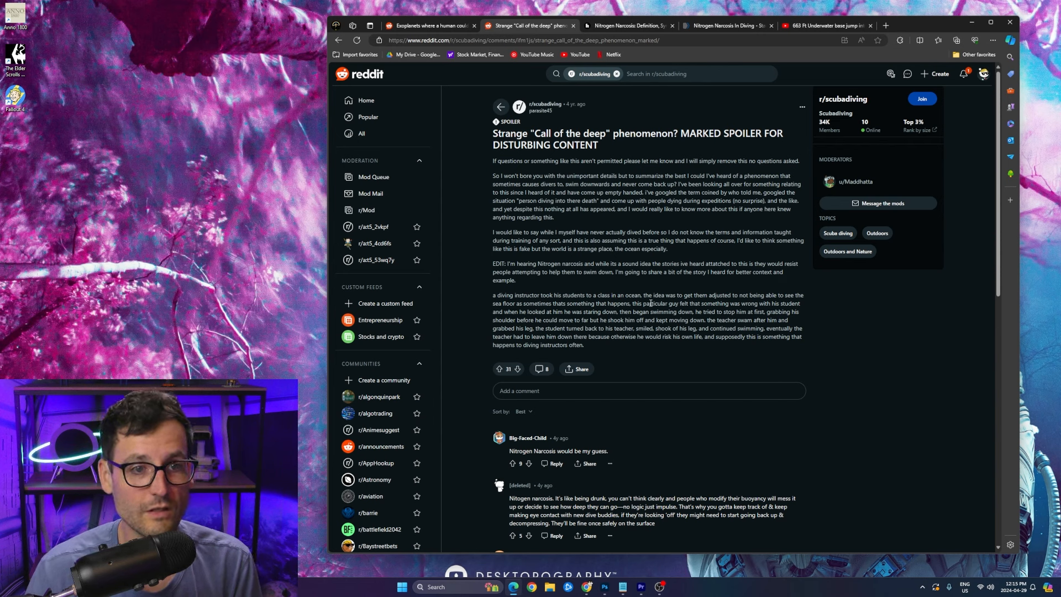
mouse_move(764, 350)
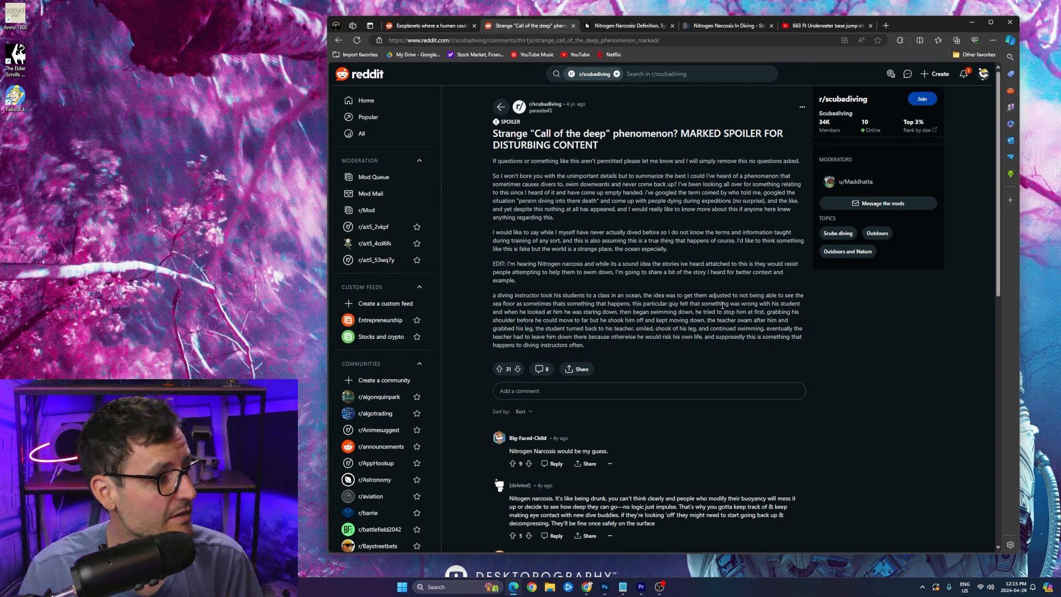
mouse_move(575, 172)
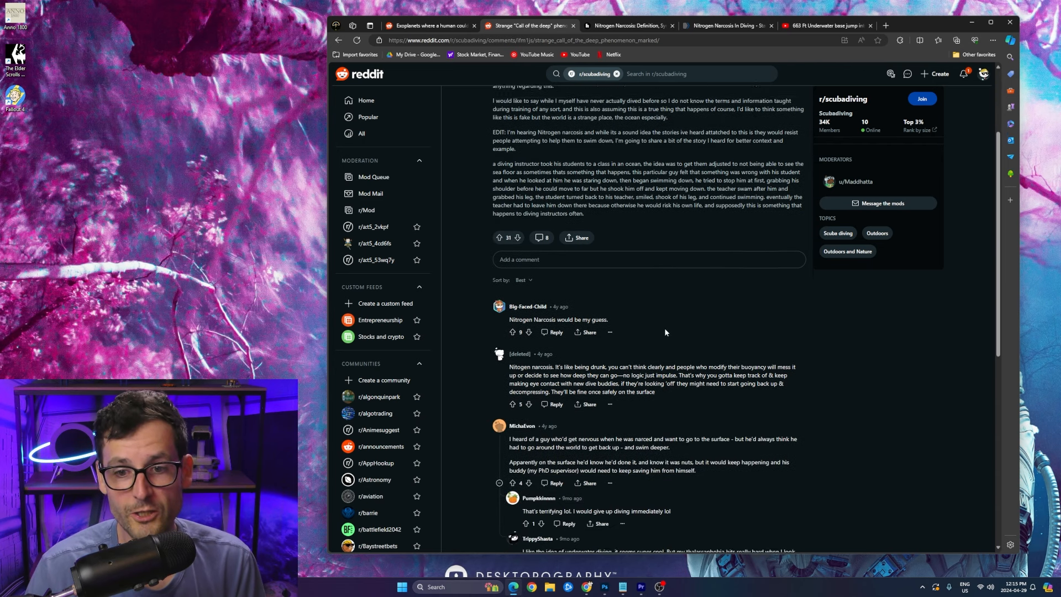
scroll(down, 3)
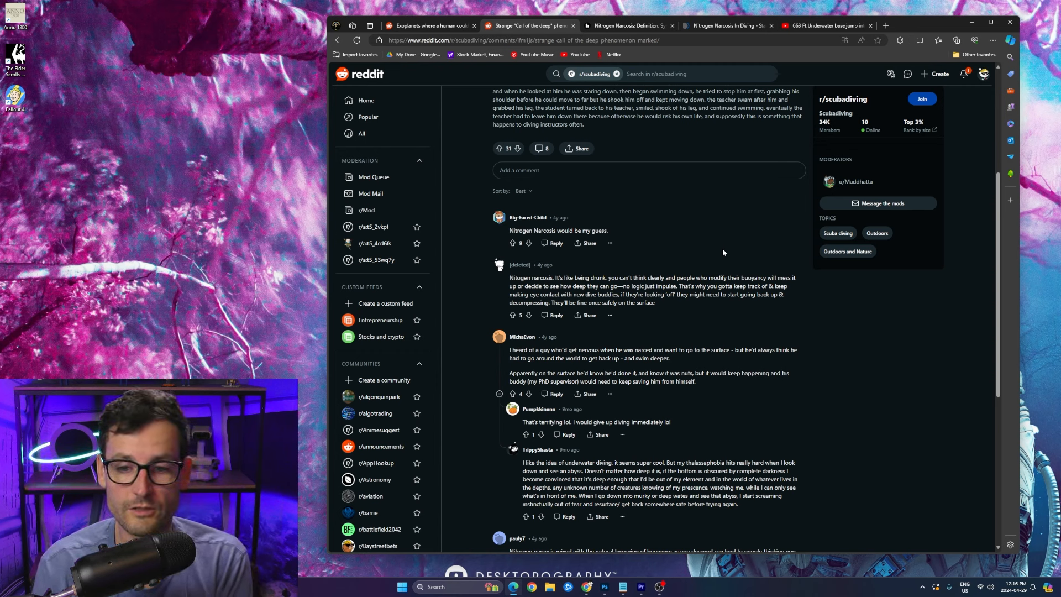
scroll(down, 3)
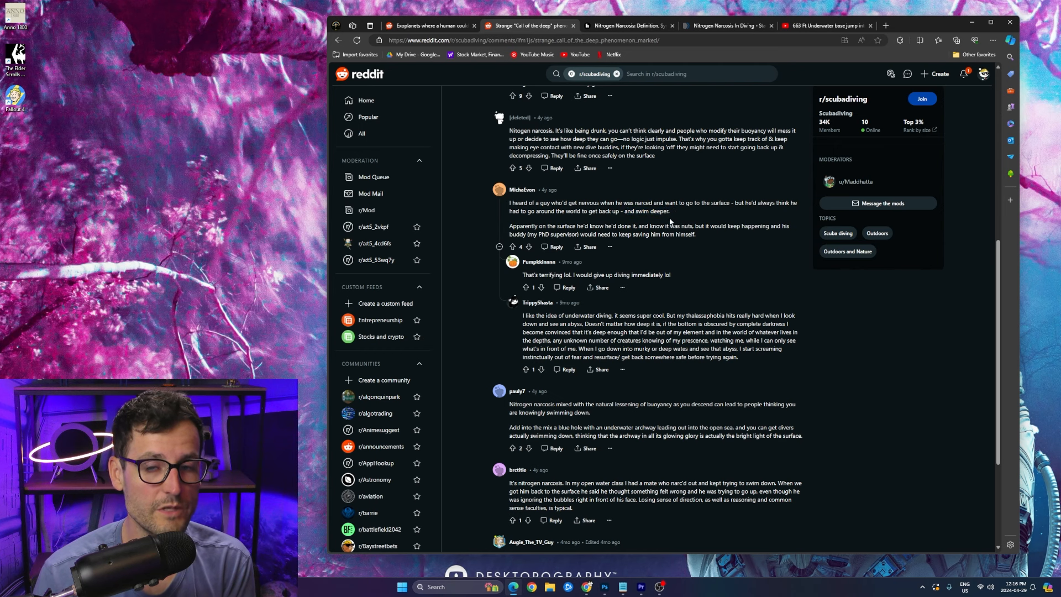
scroll(down, 3)
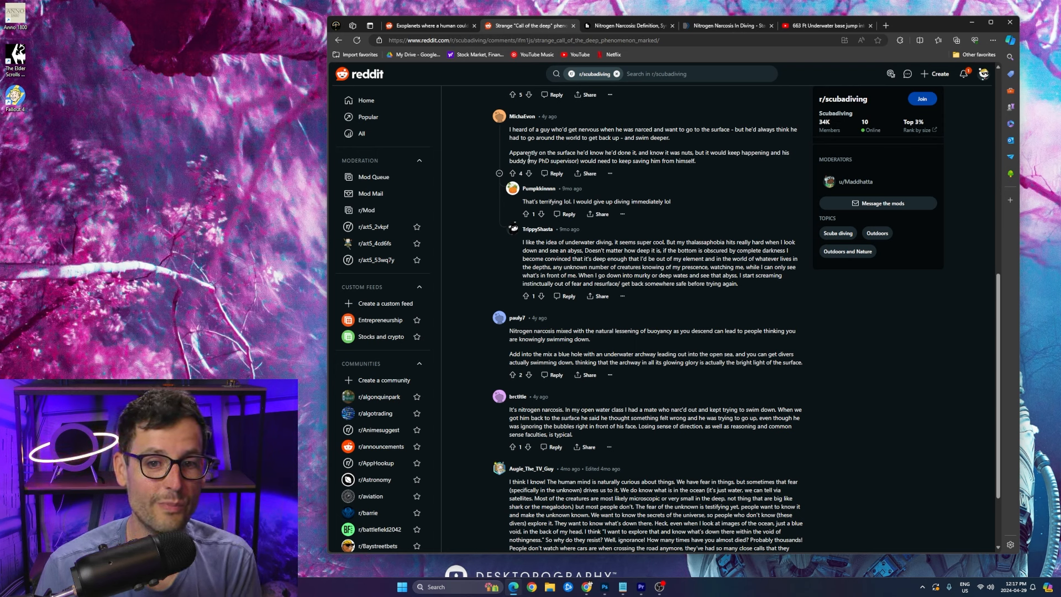
mouse_move(693, 228)
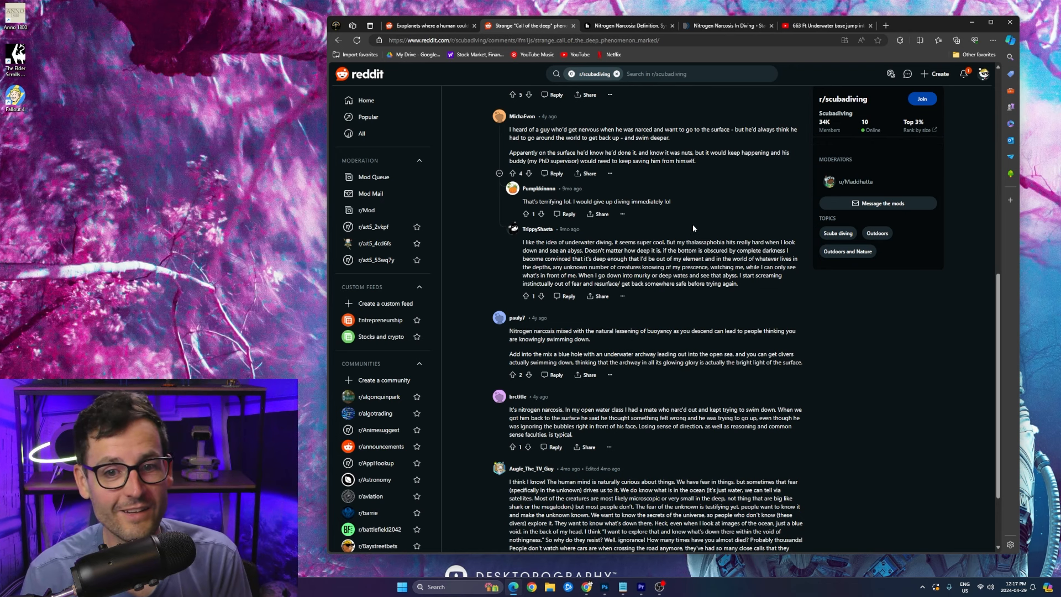
mouse_move(538, 211)
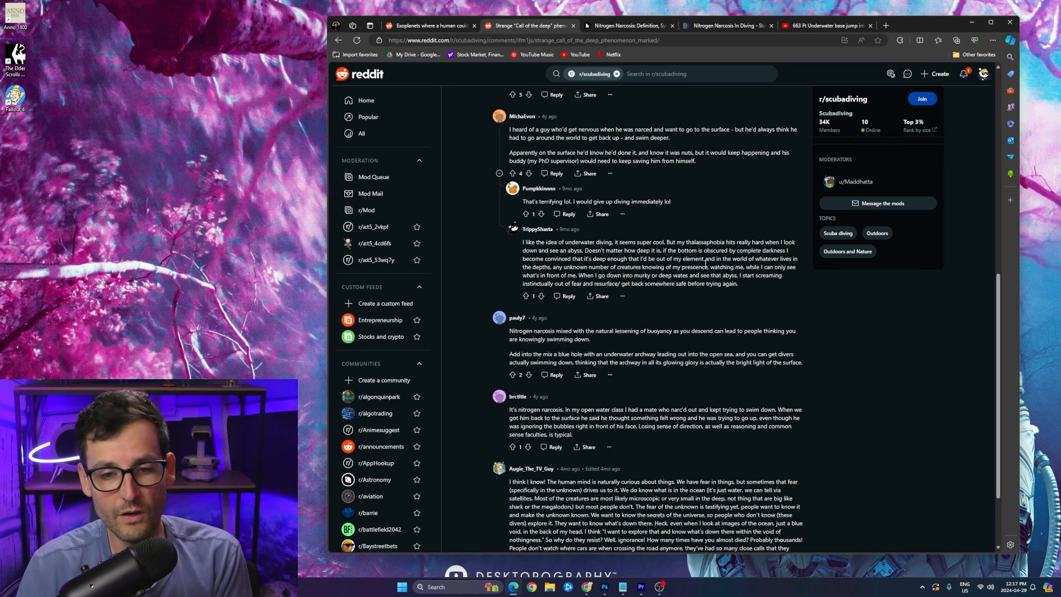
scroll(down, 3)
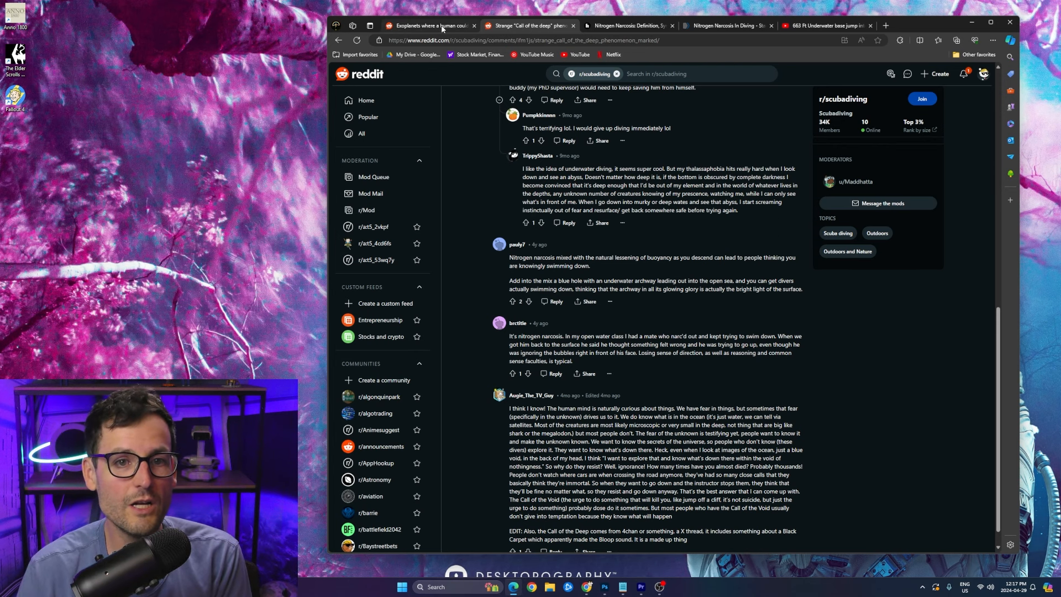
Skim the r/space exoplanets post, then move on to the Healthline nitrogen narcosis article
click(430, 26)
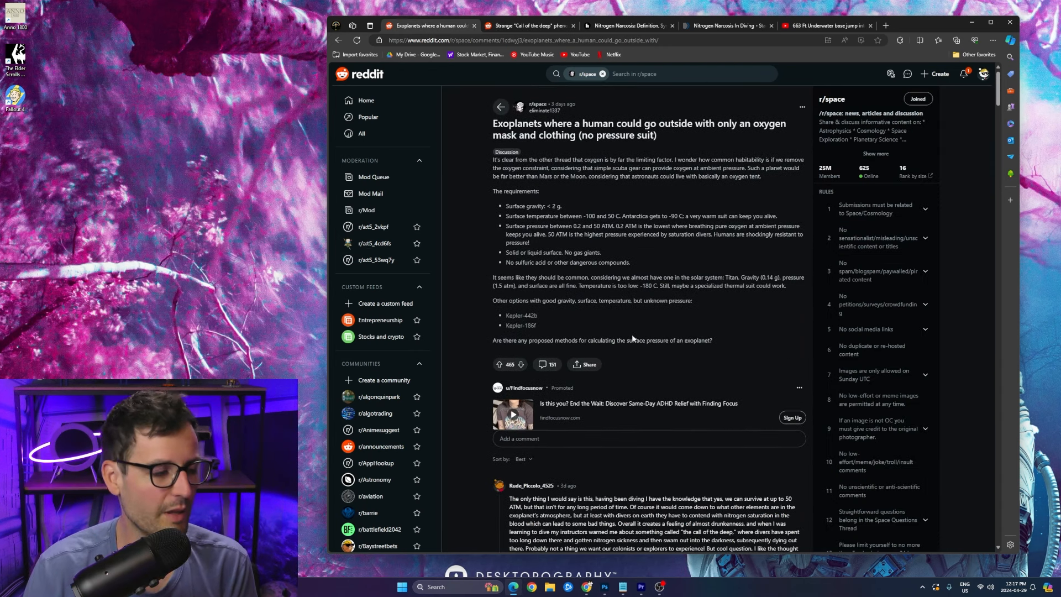
scroll(down, 3)
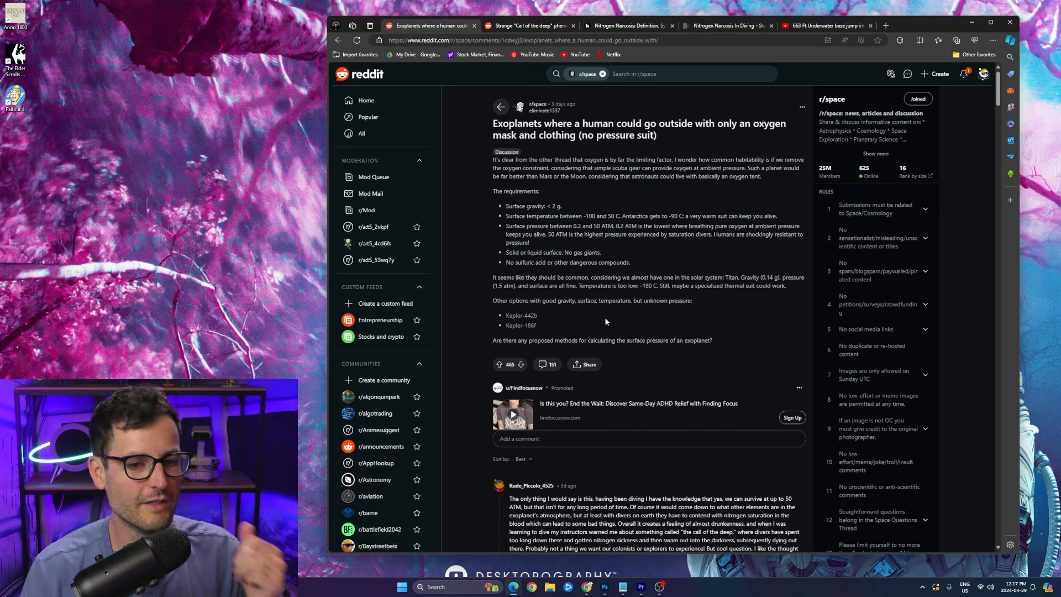
mouse_move(520, 325)
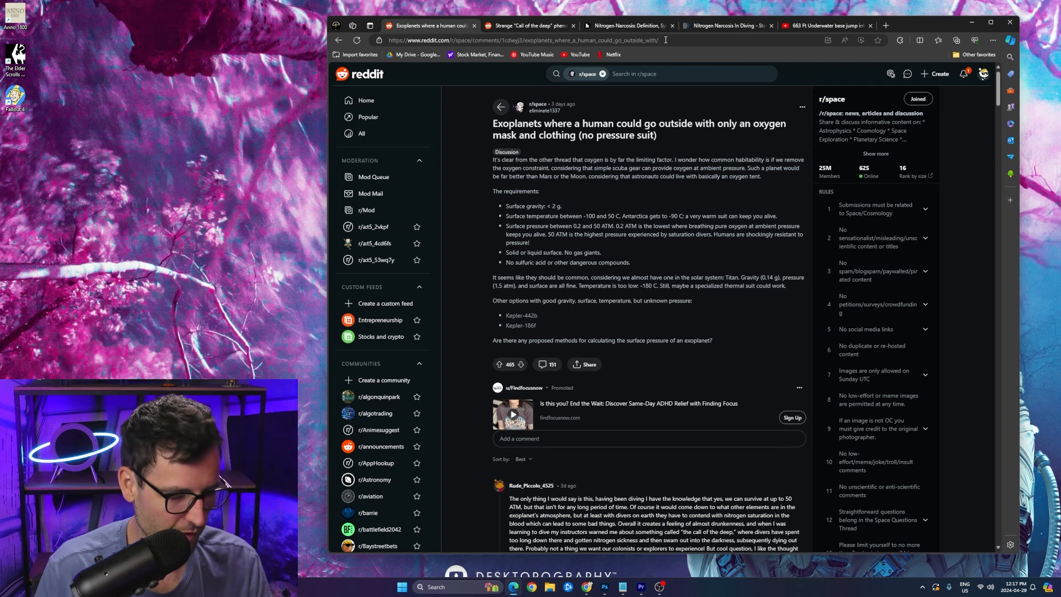
click(626, 26)
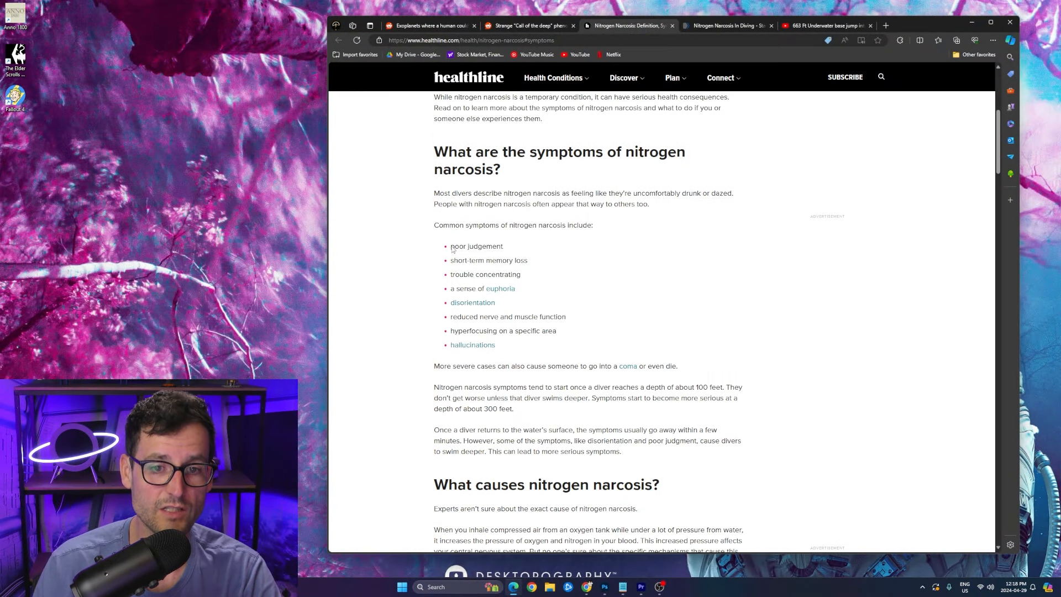
mouse_move(455, 274)
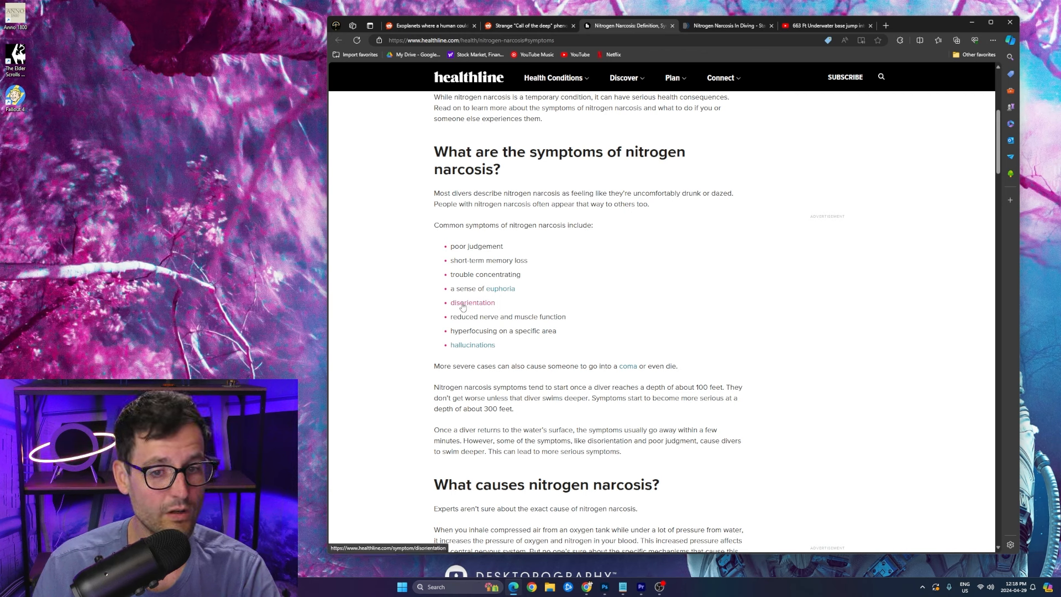
mouse_move(498, 328)
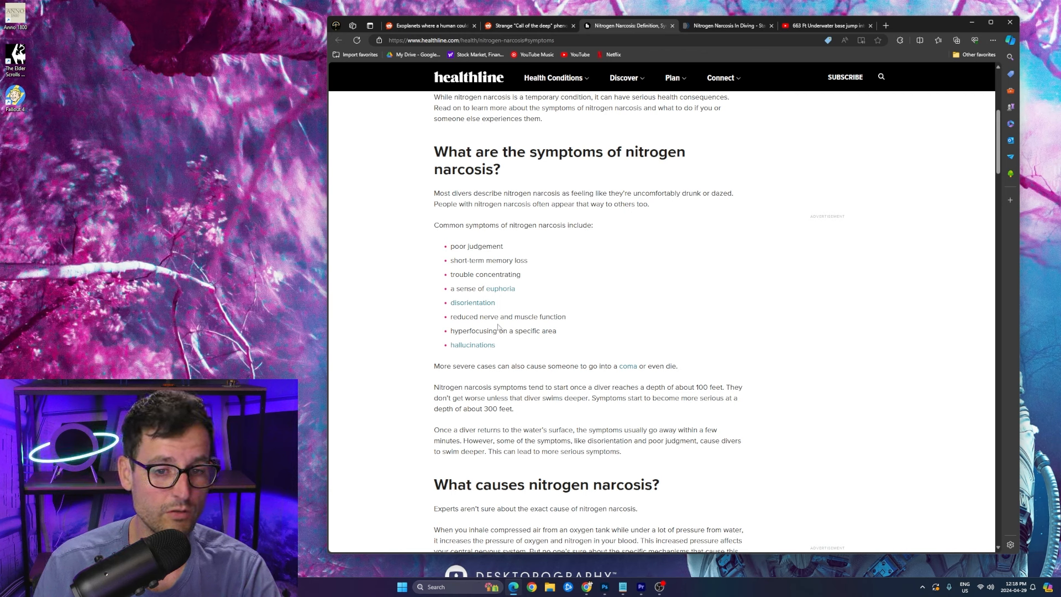
mouse_move(566, 345)
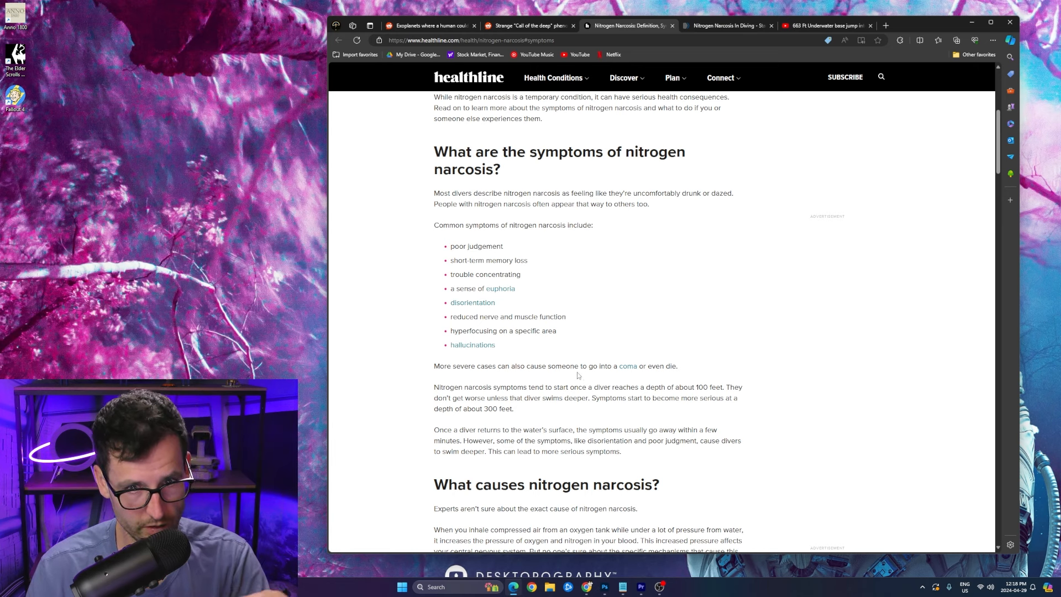
mouse_move(605, 319)
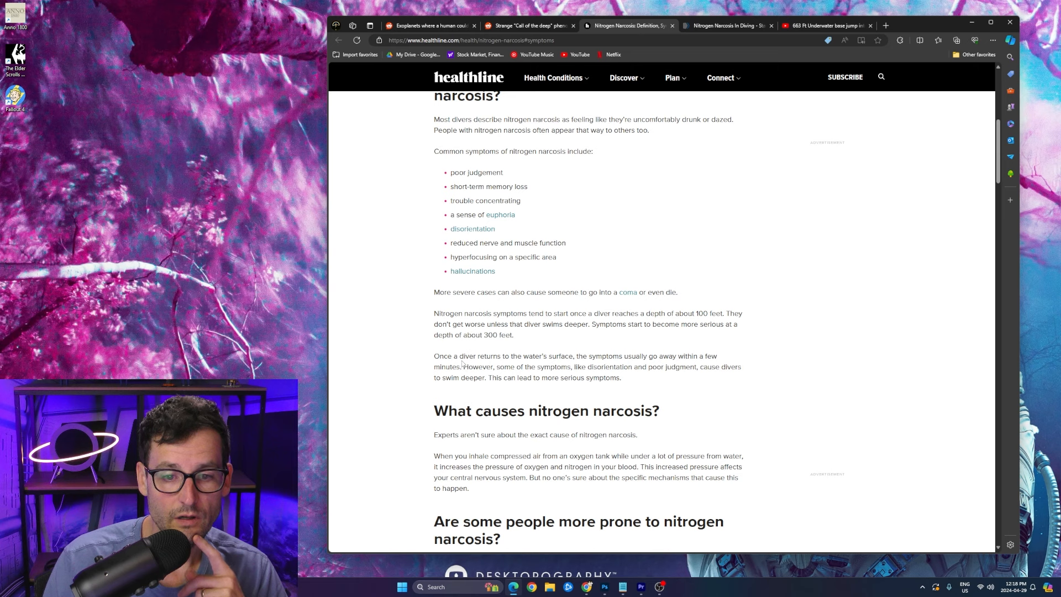
mouse_move(540, 383)
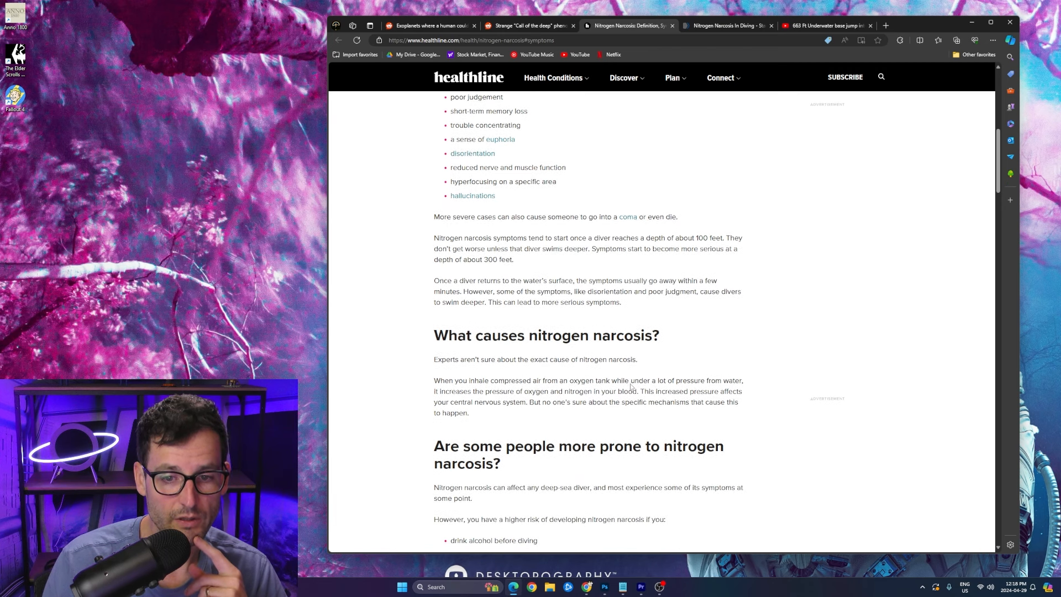
Scroll through the article's causes, risk factors, diagnosis, treatment and complications sections
scroll(down, 3)
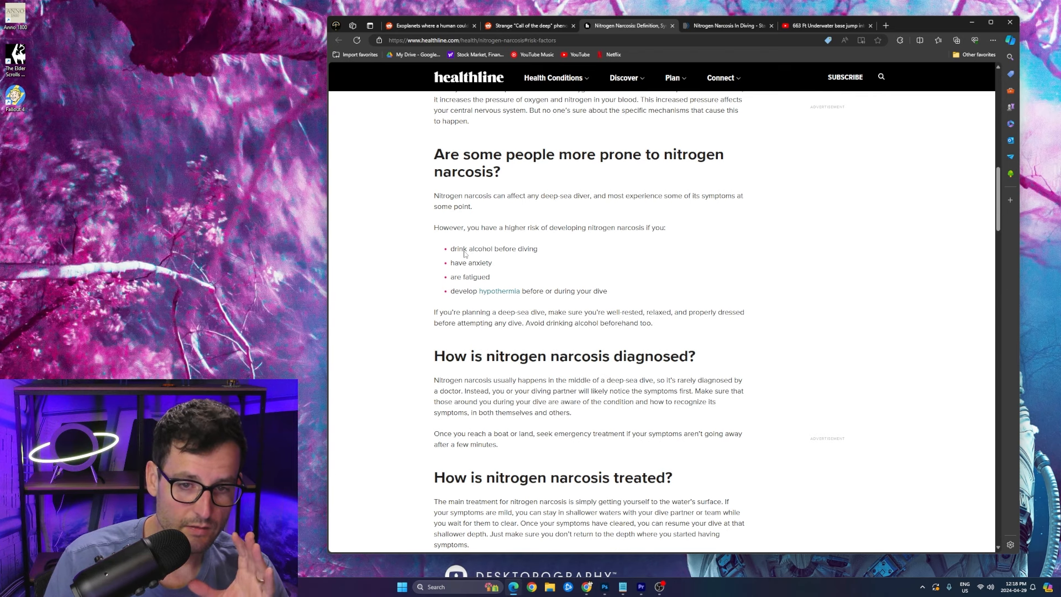
scroll(down, 3)
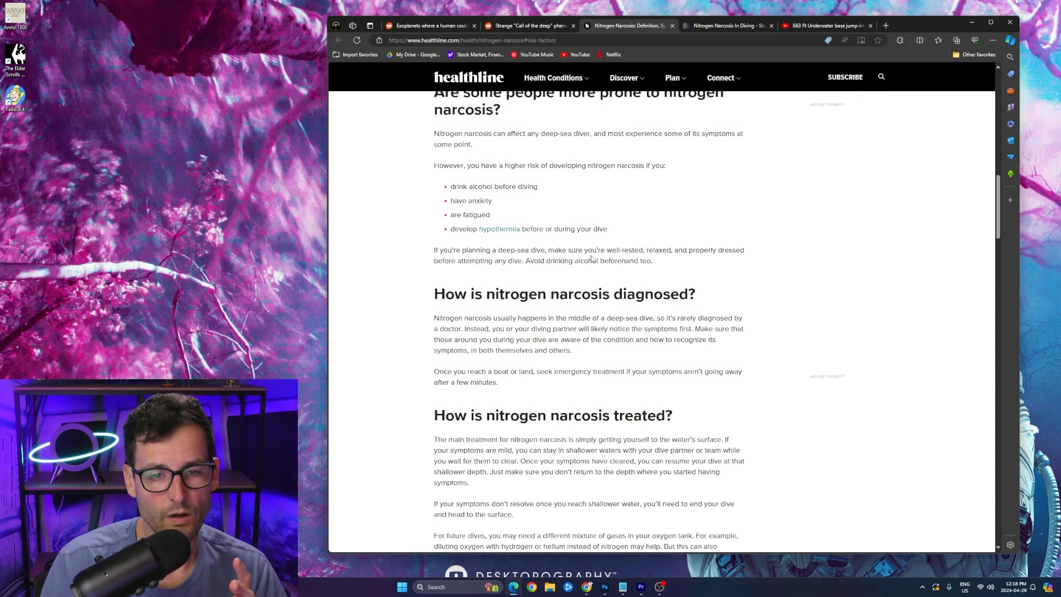
scroll(down, 3)
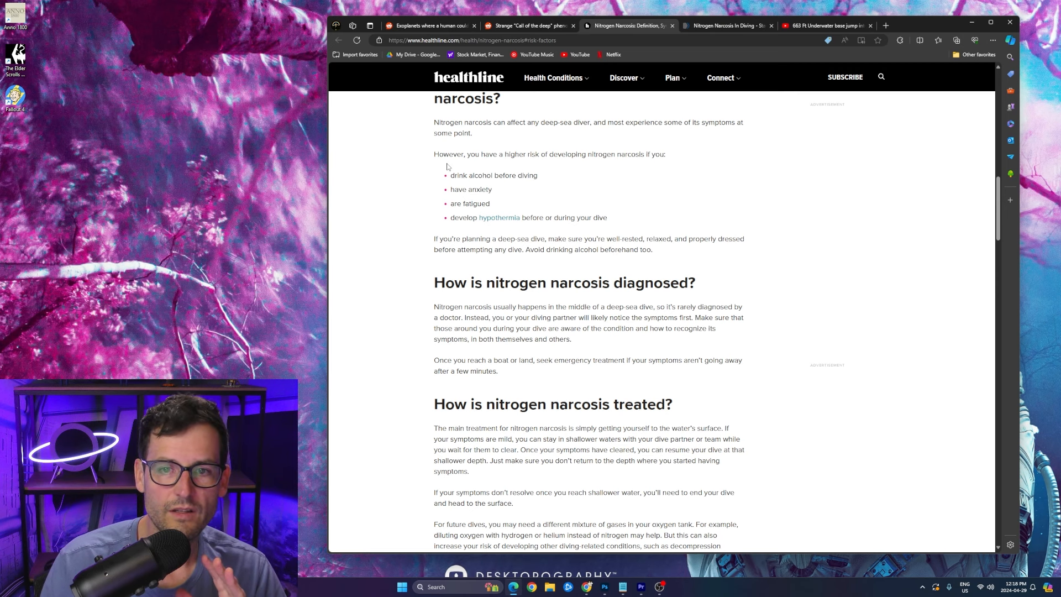
scroll(down, 3)
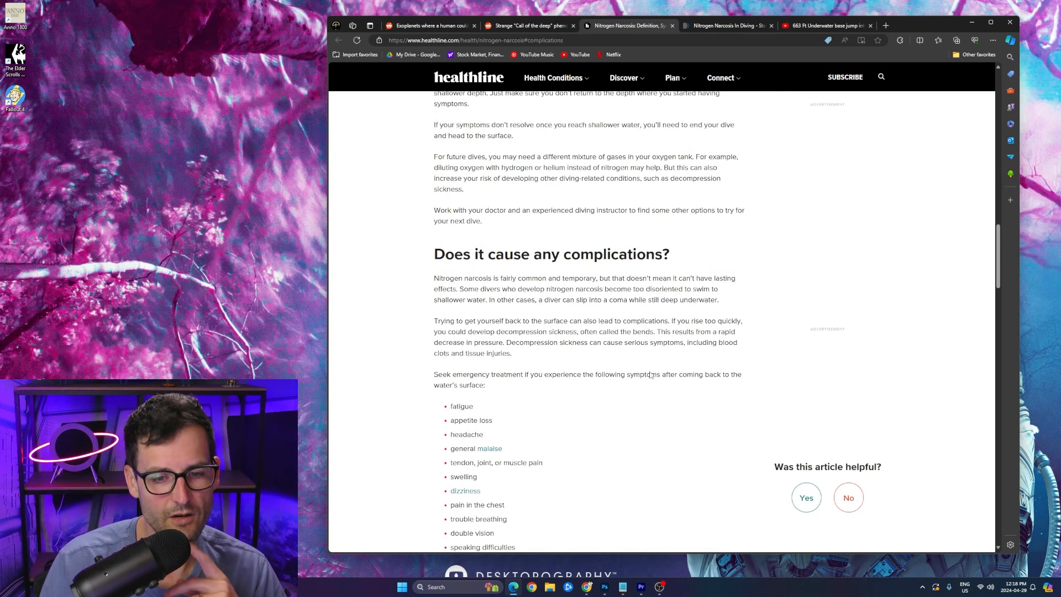
scroll(down, 3)
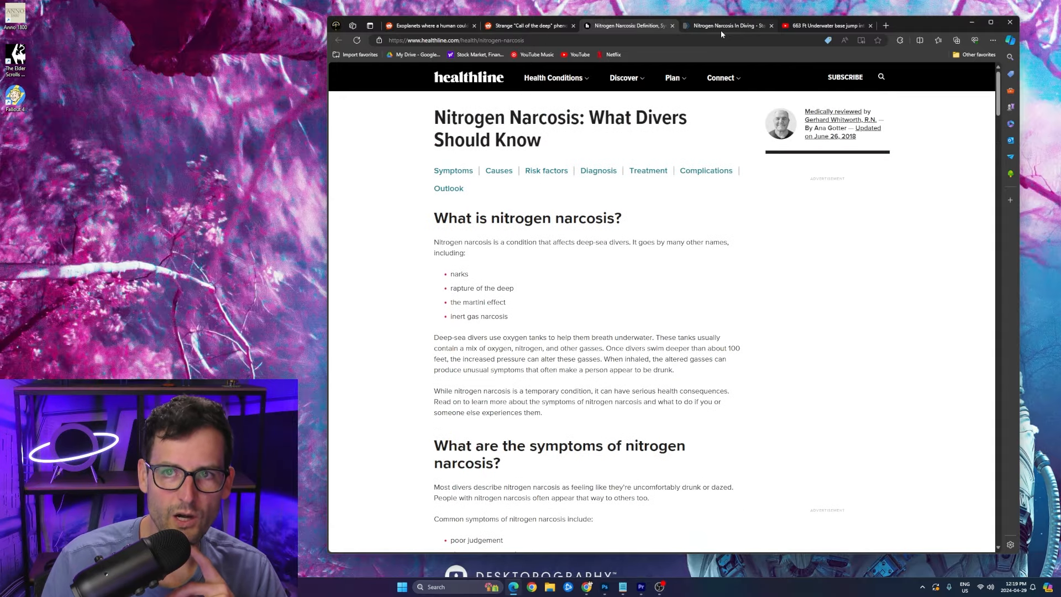
Reopen the 'Call of the deep' post and scroll into its narcosis comment thread
click(529, 25)
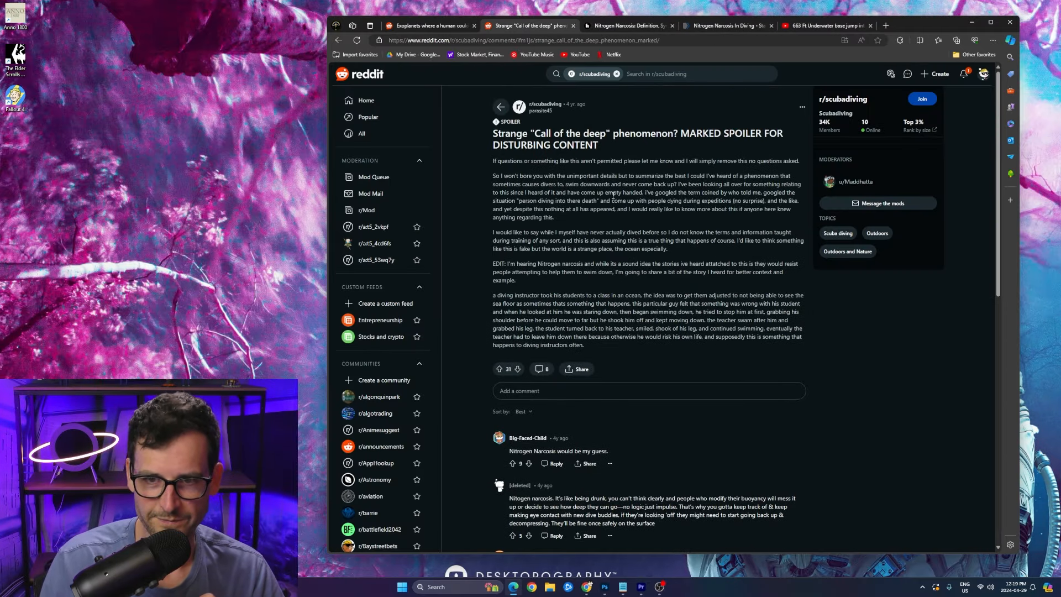
scroll(down, 3)
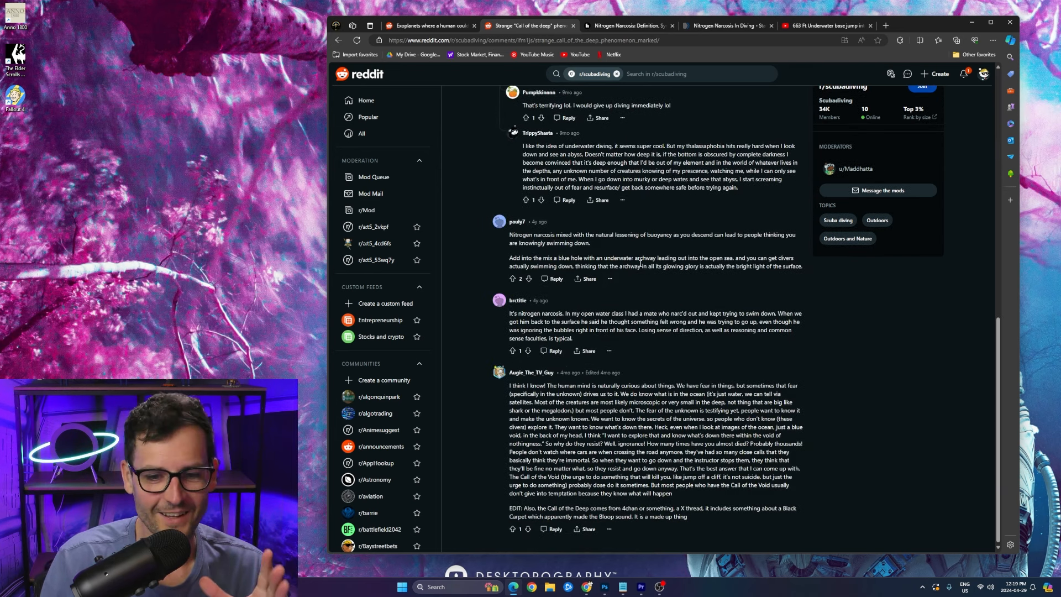